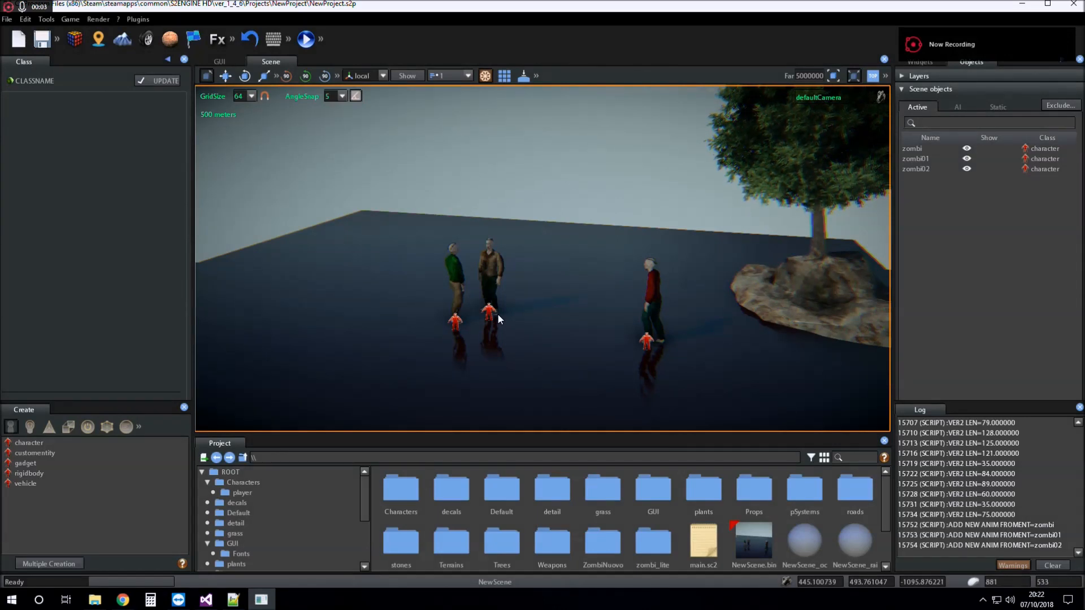
{"action": "mouse_move", "coordinate": [609, 327]}
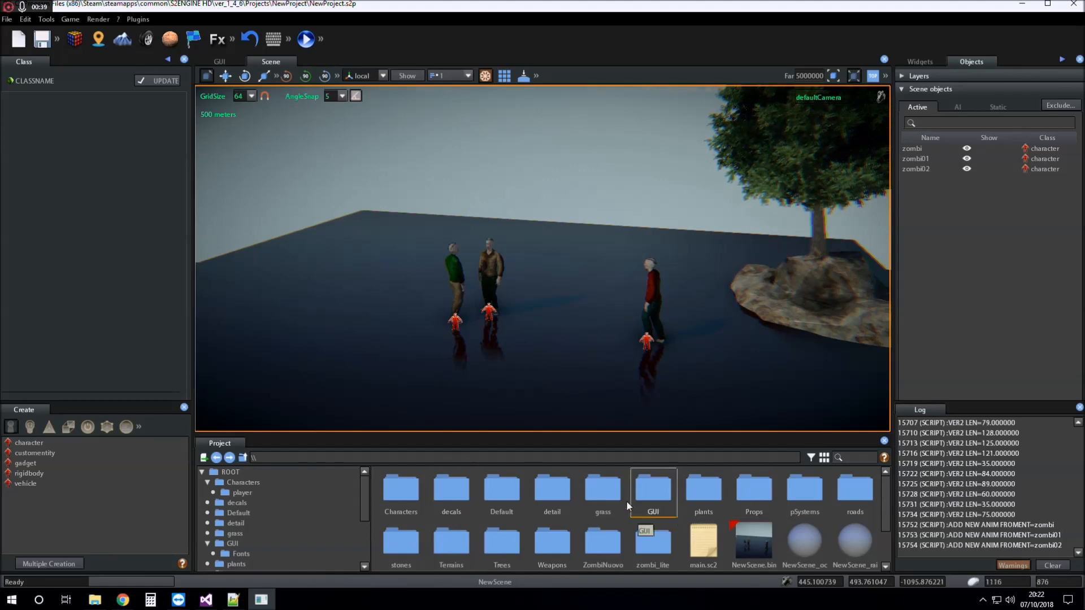
Step: Select the banyan tree standing on the rock in the viewport
{"action": "left_click", "coordinate": [501, 493]}
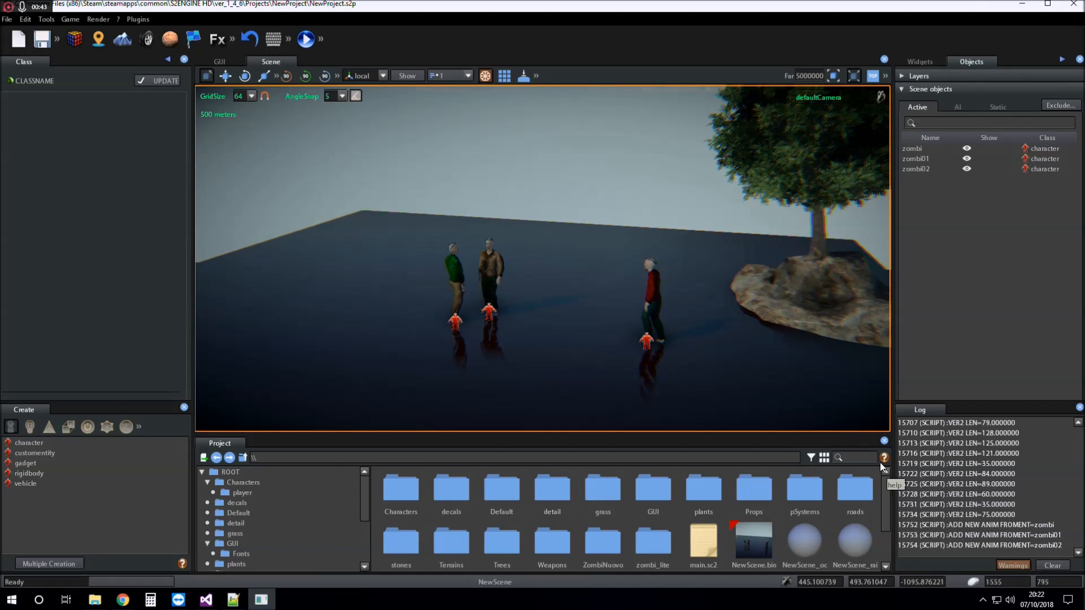
{"action": "mouse_move", "coordinate": [809, 459]}
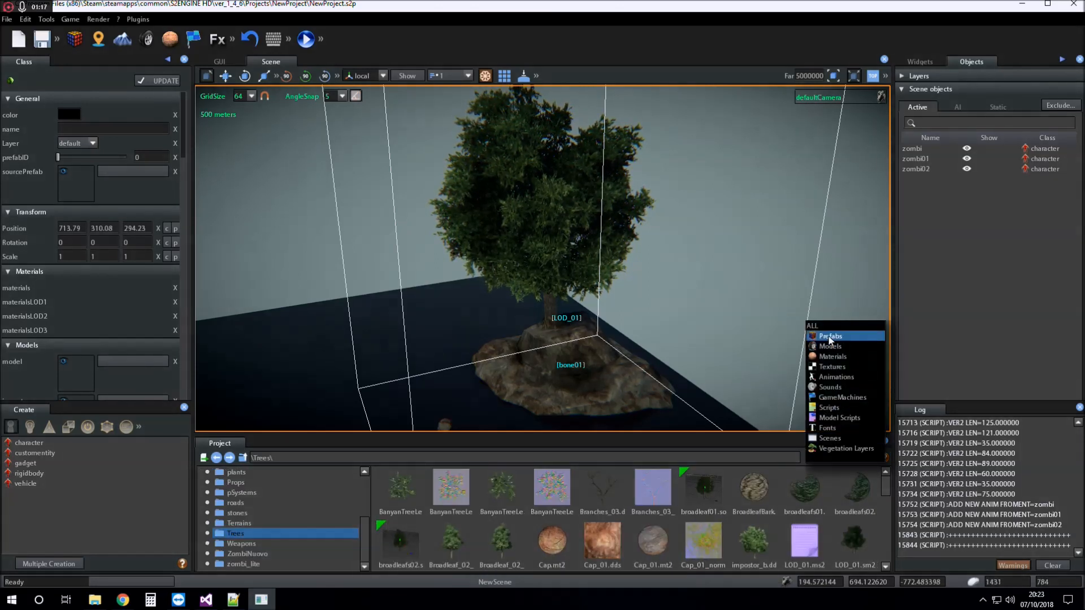
Step: Filter the Trees folder to Prefabs and create prefab 'MyTree' from the selected tree
{"action": "left_click", "coordinate": [829, 336]}
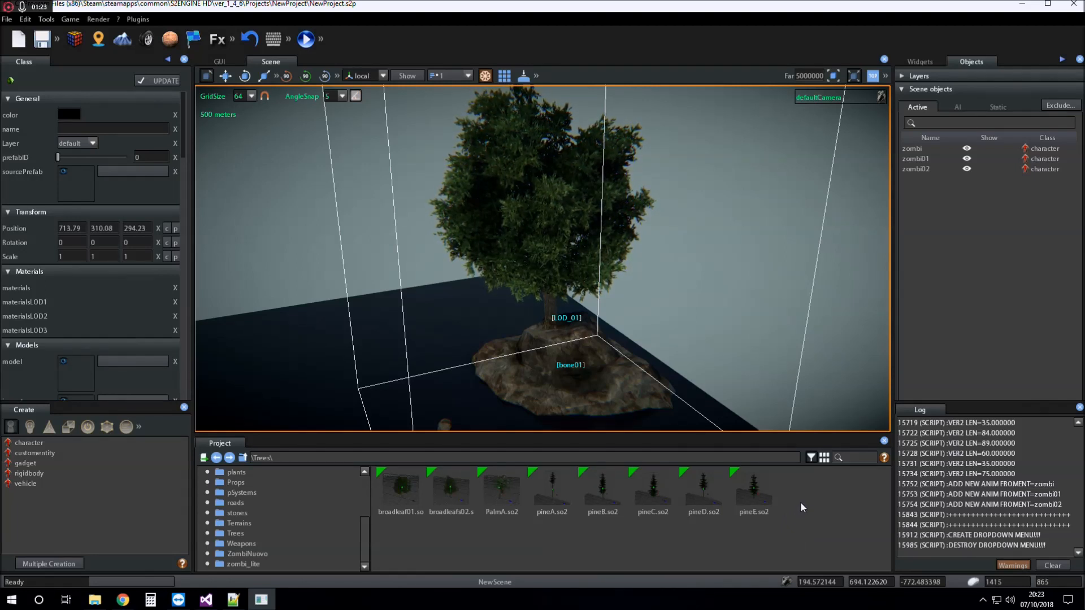
{"action": "right_click", "coordinate": [801, 508]}
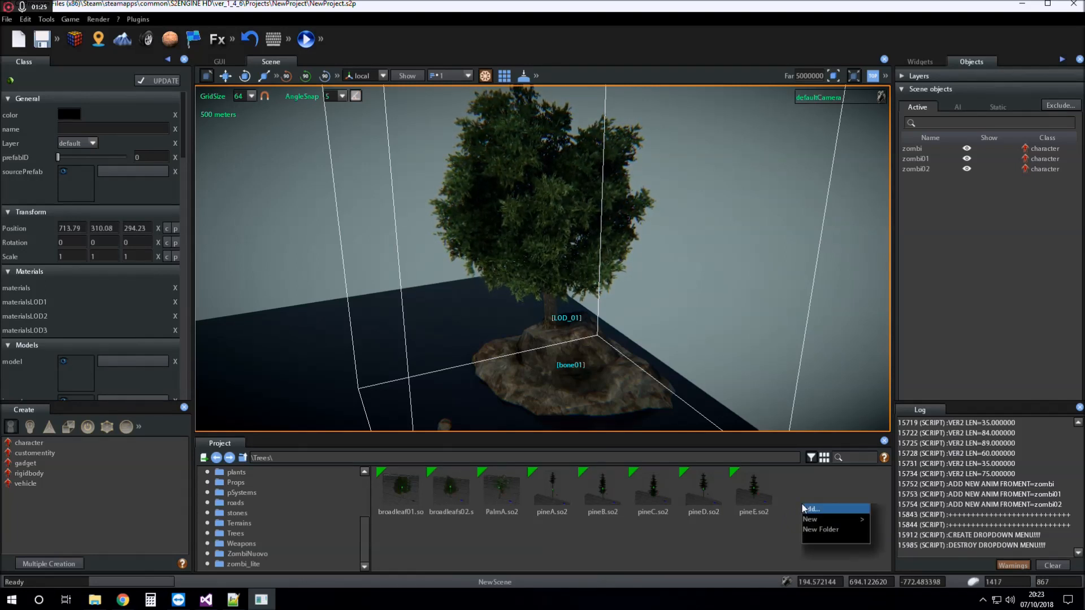
{"action": "mouse_move", "coordinate": [810, 519]}
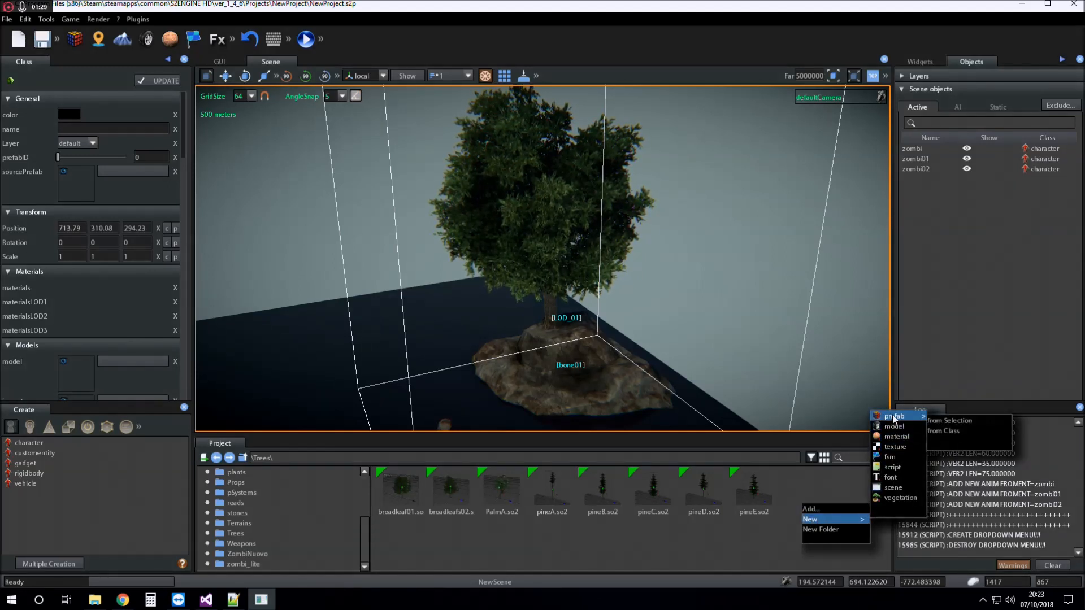
{"action": "left_click", "coordinate": [895, 416]}
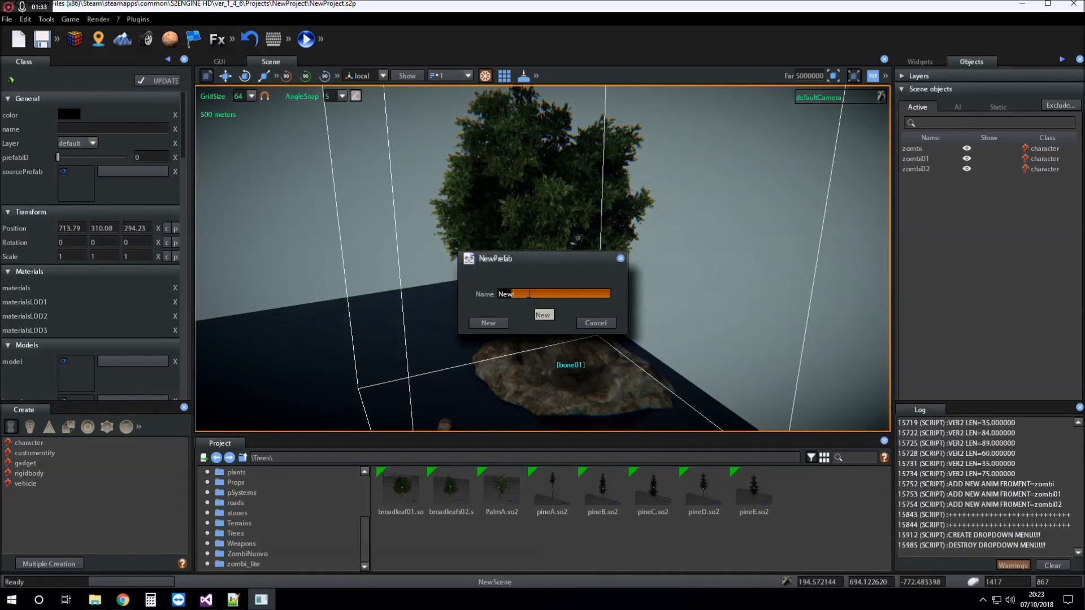
{"action": "type", "text": "MyT"}
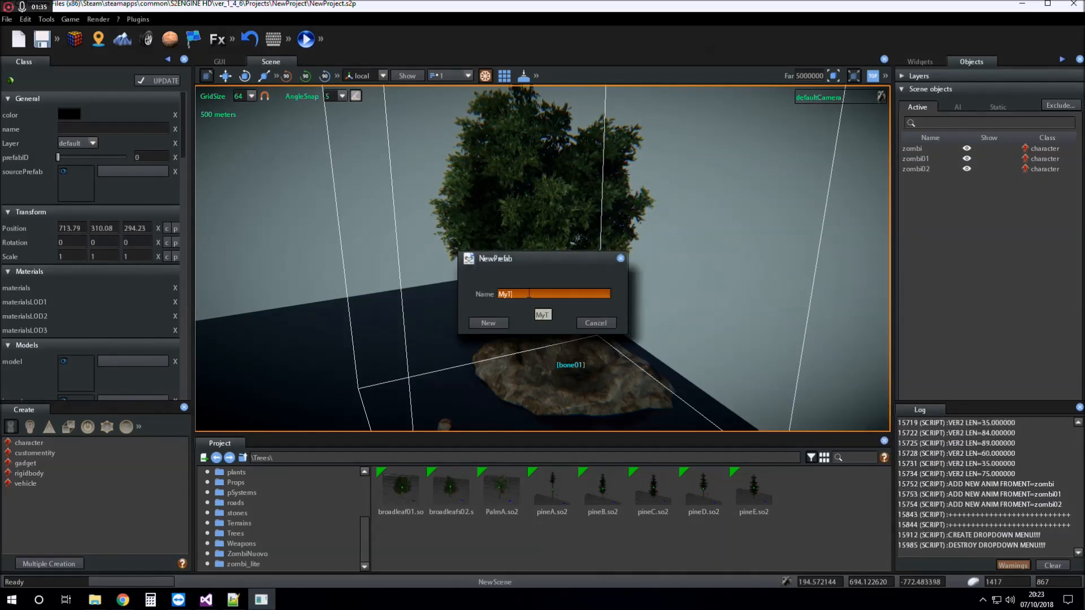
{"action": "type", "text": "ree"}
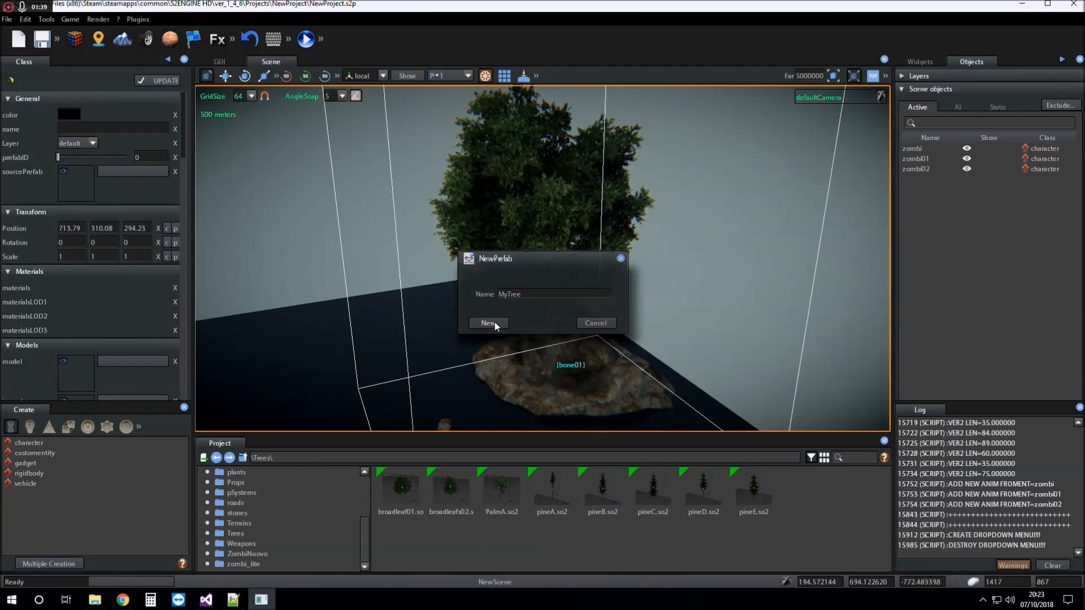
{"action": "left_click", "coordinate": [487, 323]}
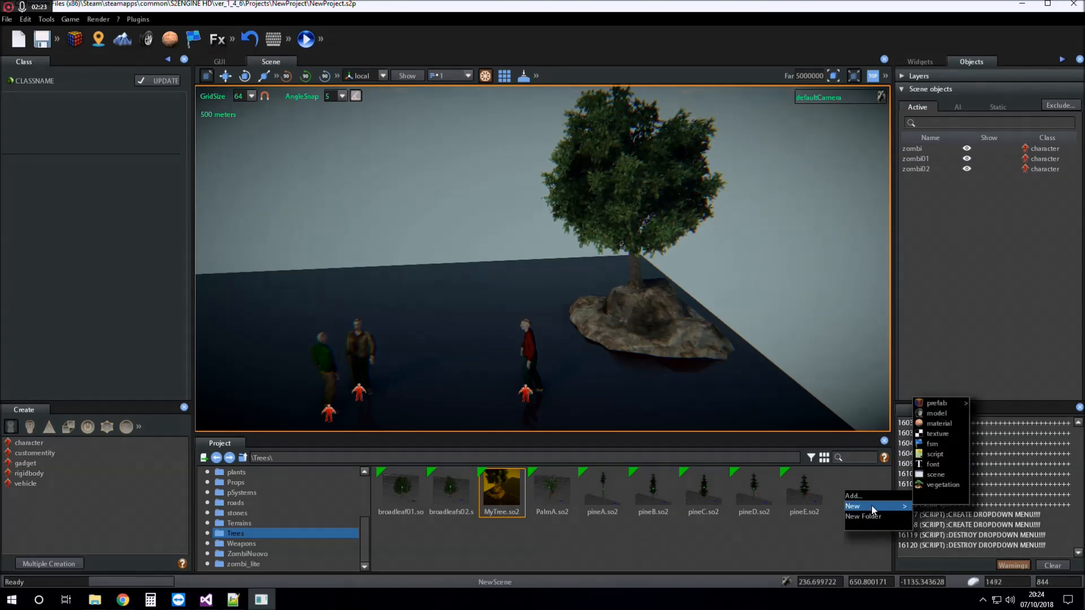
{"action": "mouse_move", "coordinate": [937, 403]}
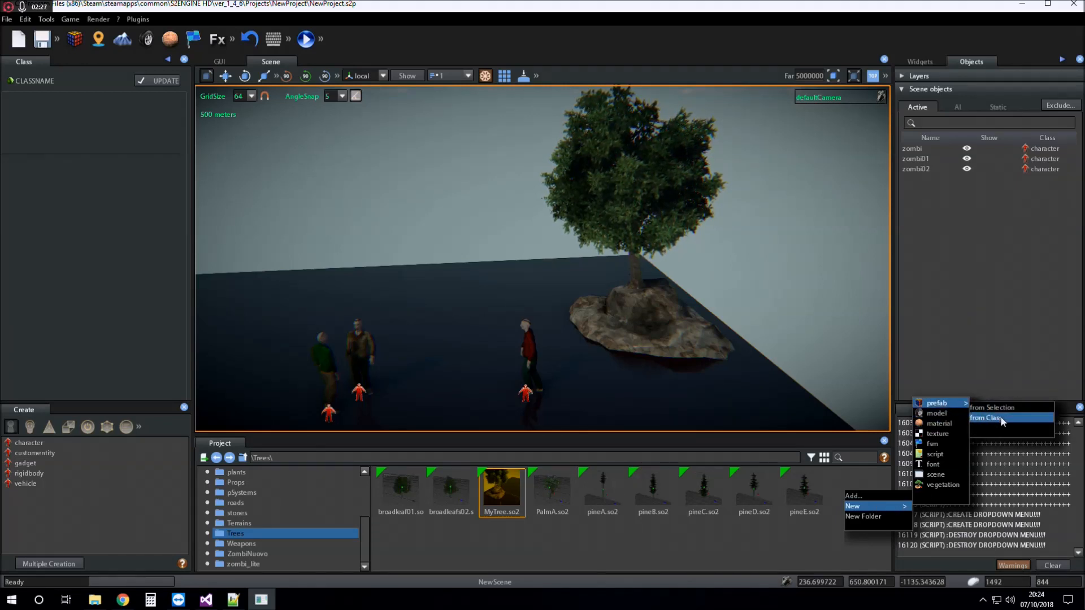
Step: Create a prefab from the meshobject class named 'Palmtree' in the Trees folder
{"action": "left_click", "coordinate": [989, 419]}
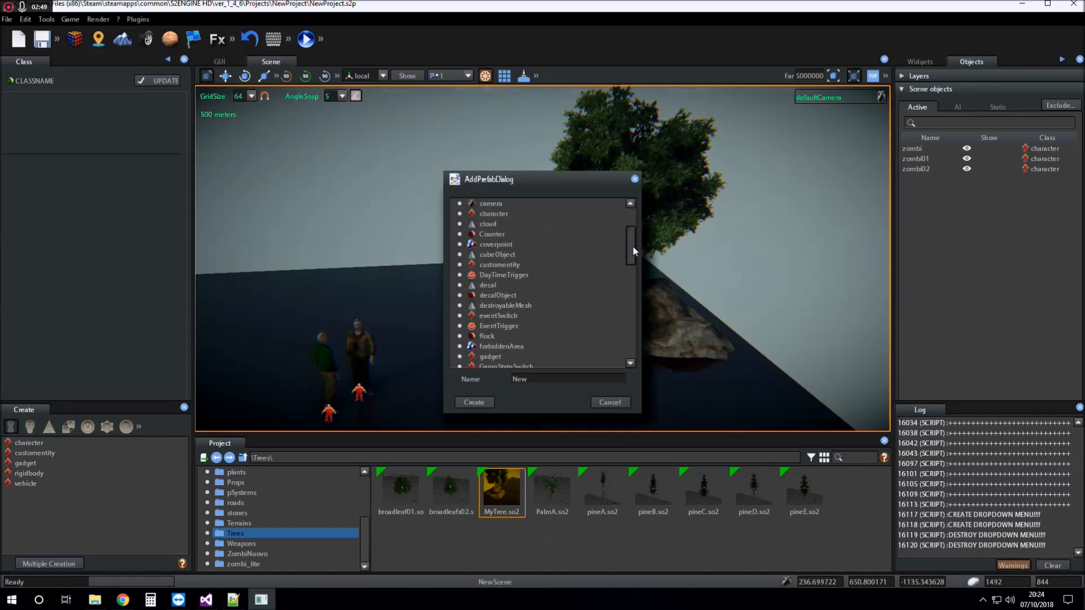
{"action": "scroll", "scroll_direction": "down", "scroll_amount": 3}
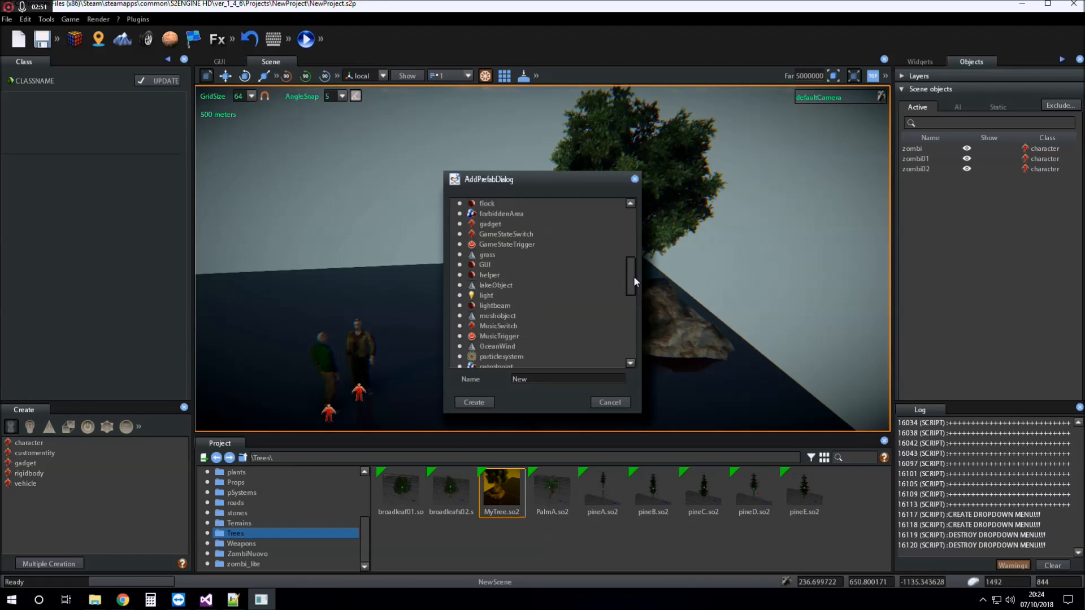
{"action": "left_click", "coordinate": [497, 305]}
{"action": "type", "text": "Palm"}
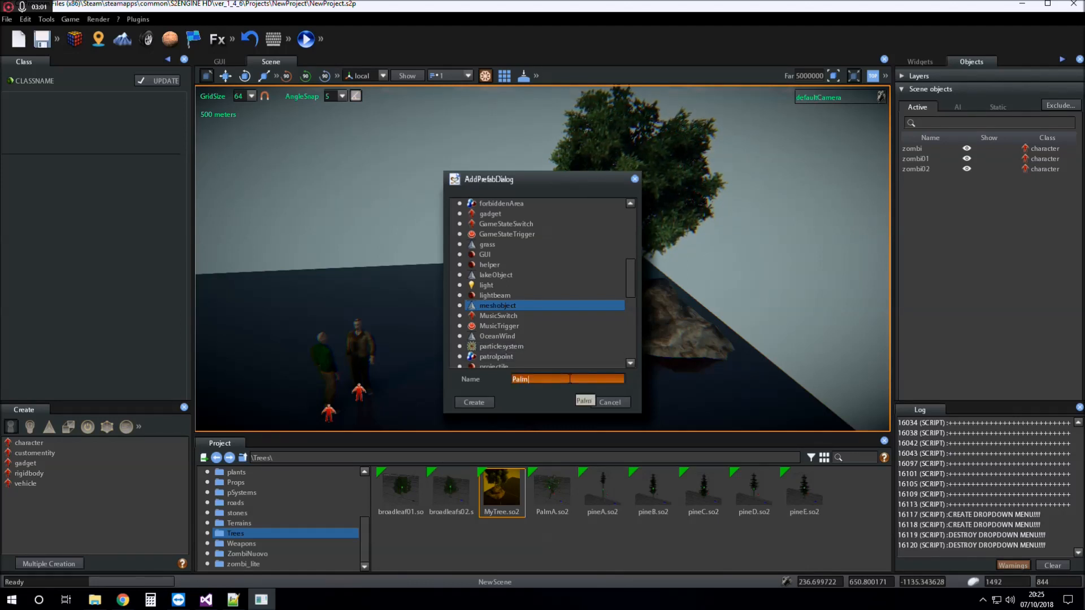
{"action": "type", "text": "tree"}
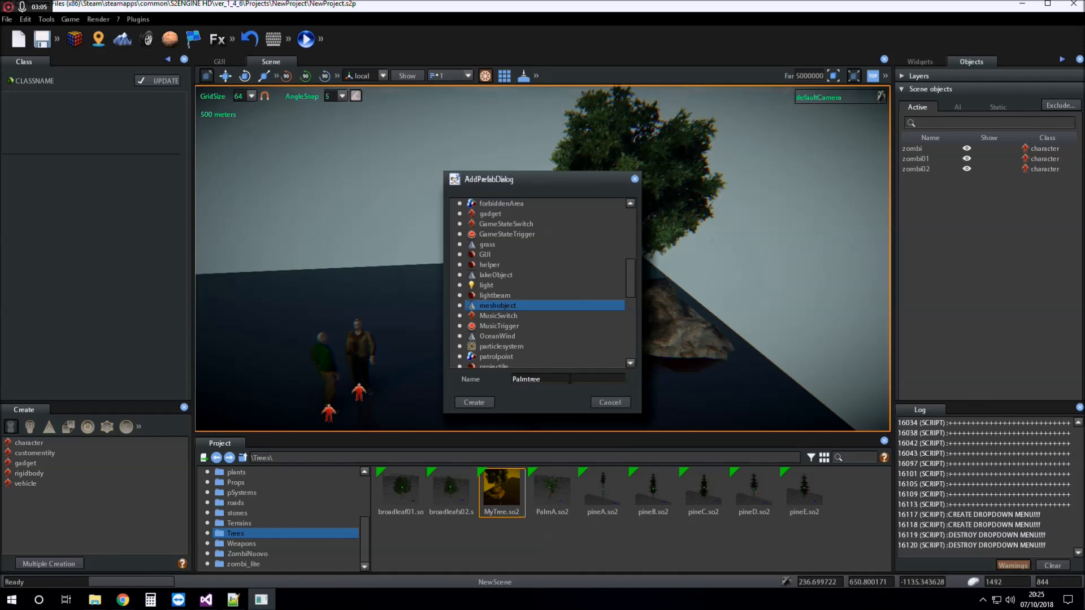
{"action": "left_click", "coordinate": [473, 402]}
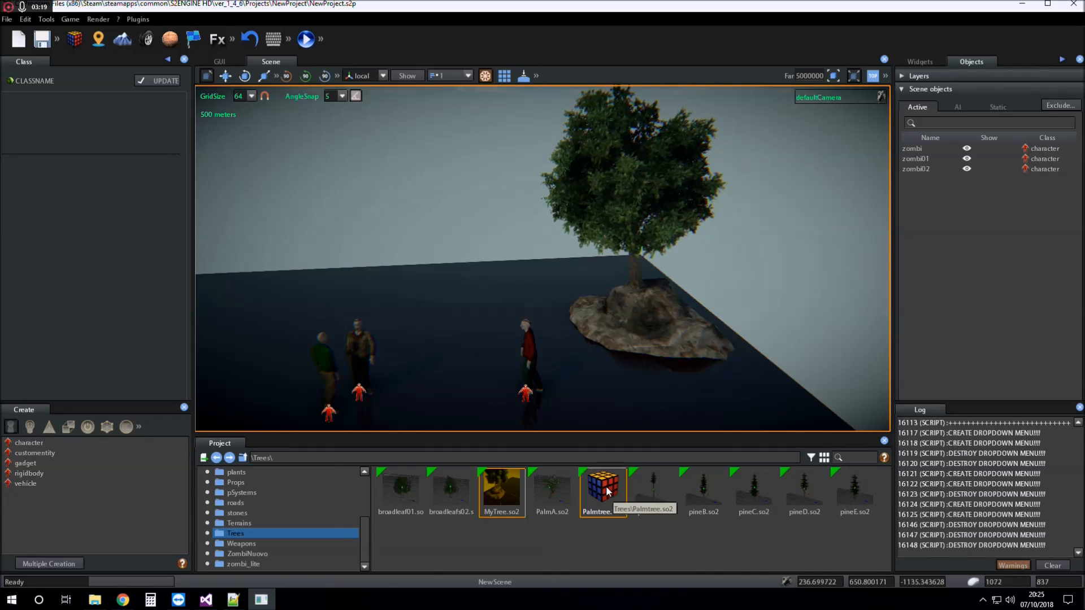
Step: Bring up the context menu for the new Palmtree prefab
{"action": "right_click", "coordinate": [602, 493]}
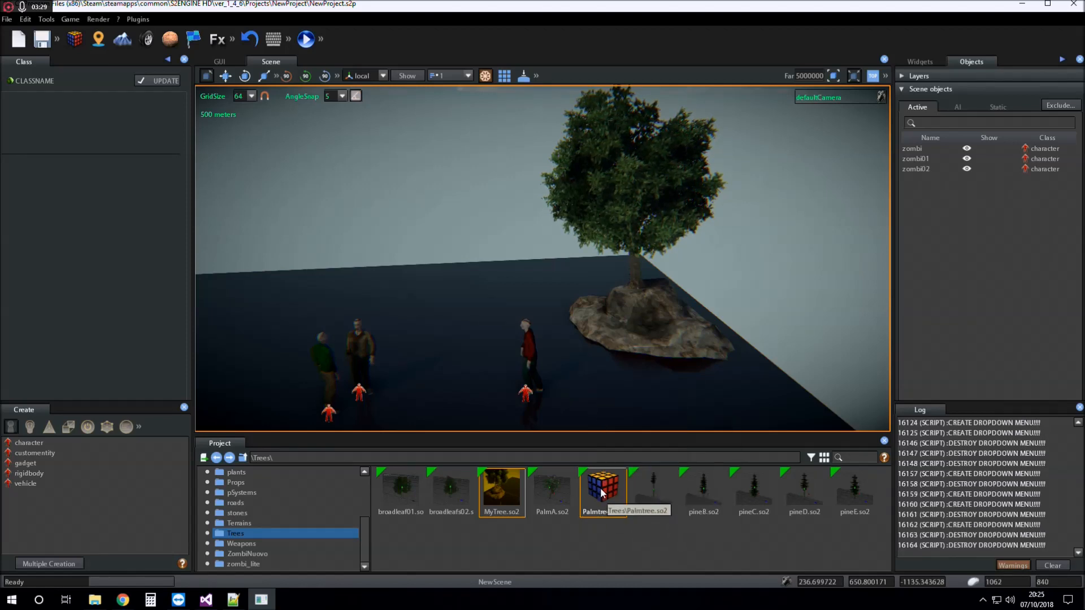
{"action": "right_click", "coordinate": [602, 493]}
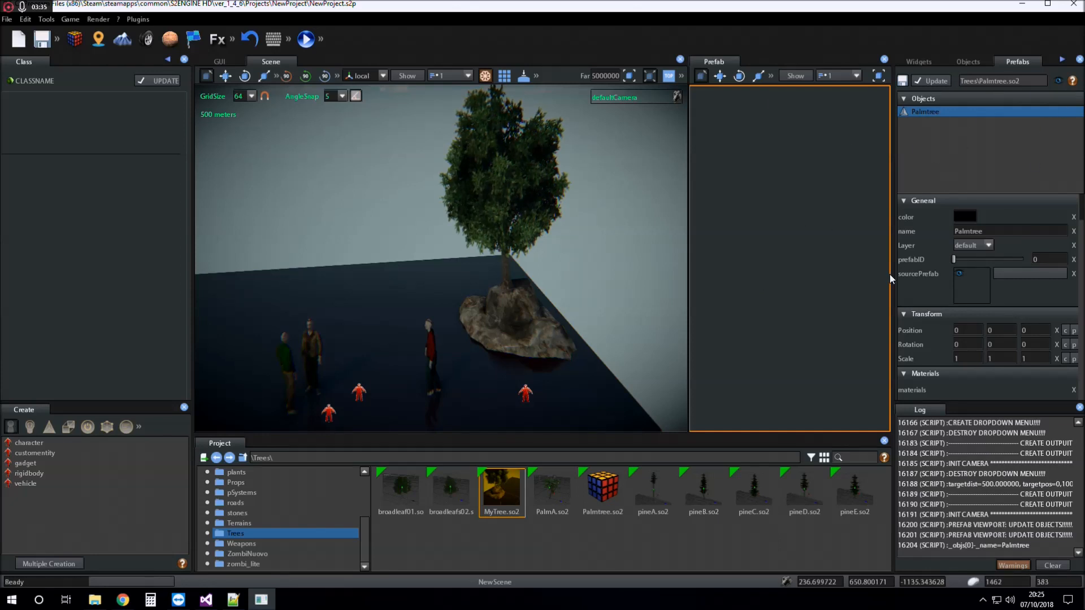
{"action": "mouse_move", "coordinate": [934, 251]}
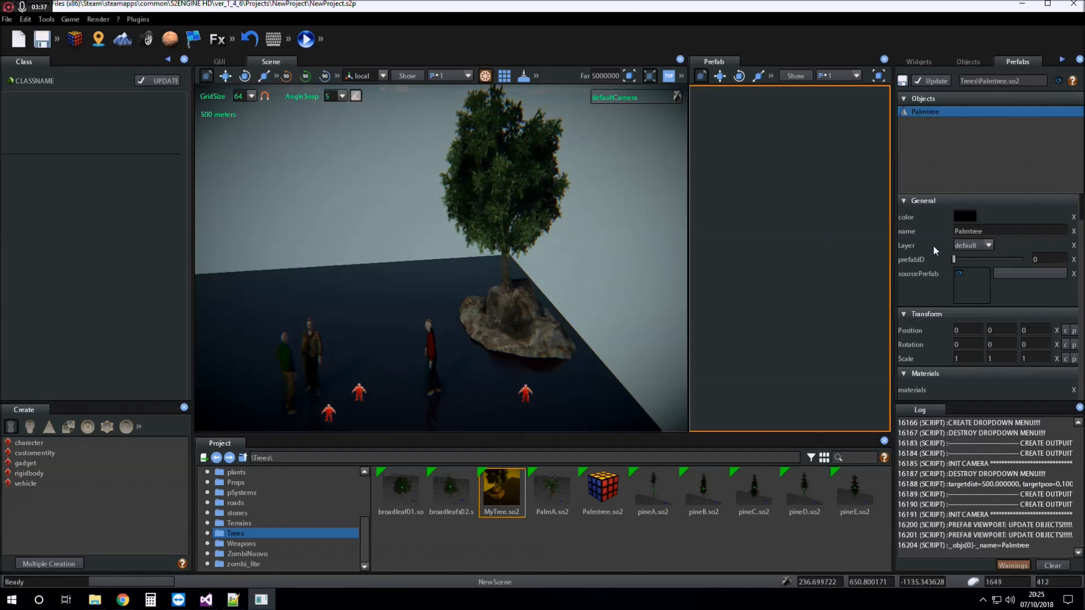
{"action": "mouse_move", "coordinate": [972, 285]}
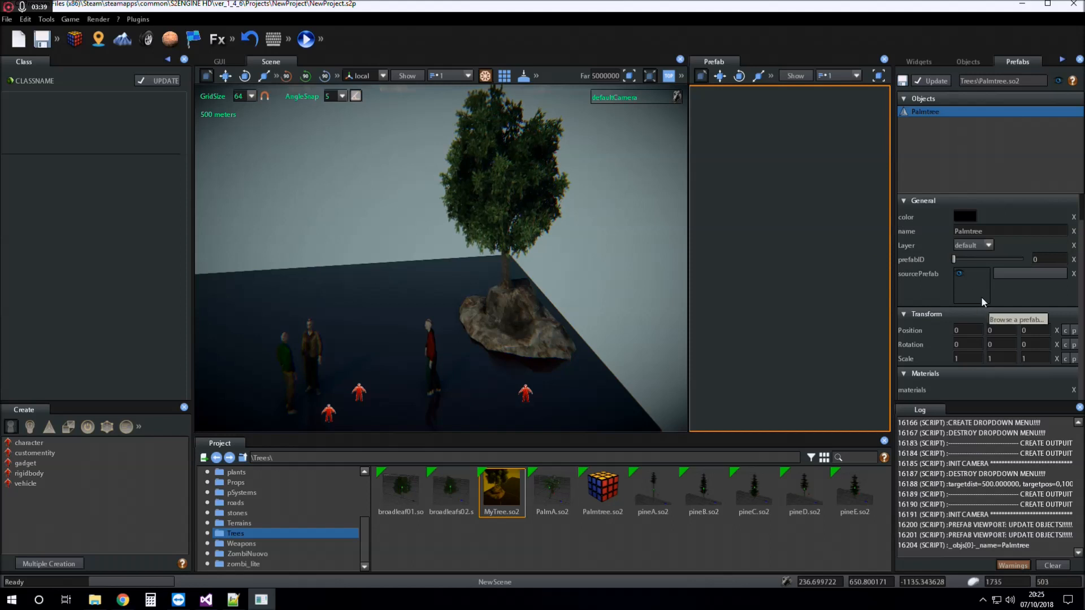
{"action": "mouse_move", "coordinate": [824, 457]}
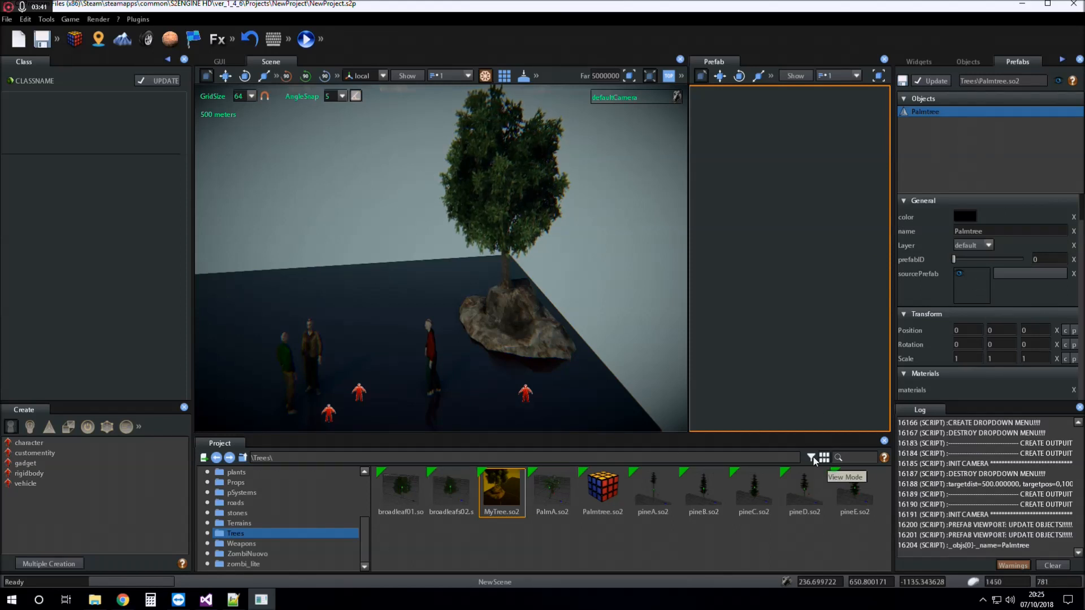
Step: Switch the Trees folder resource filter to ALL types
{"action": "left_click", "coordinate": [811, 458]}
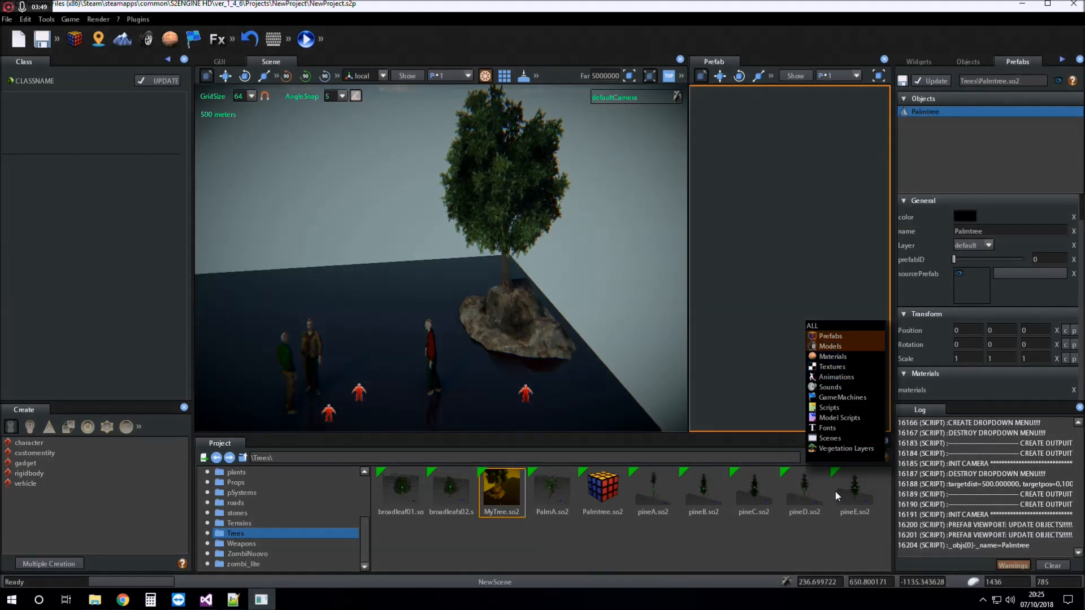
{"action": "left_click", "coordinate": [830, 346]}
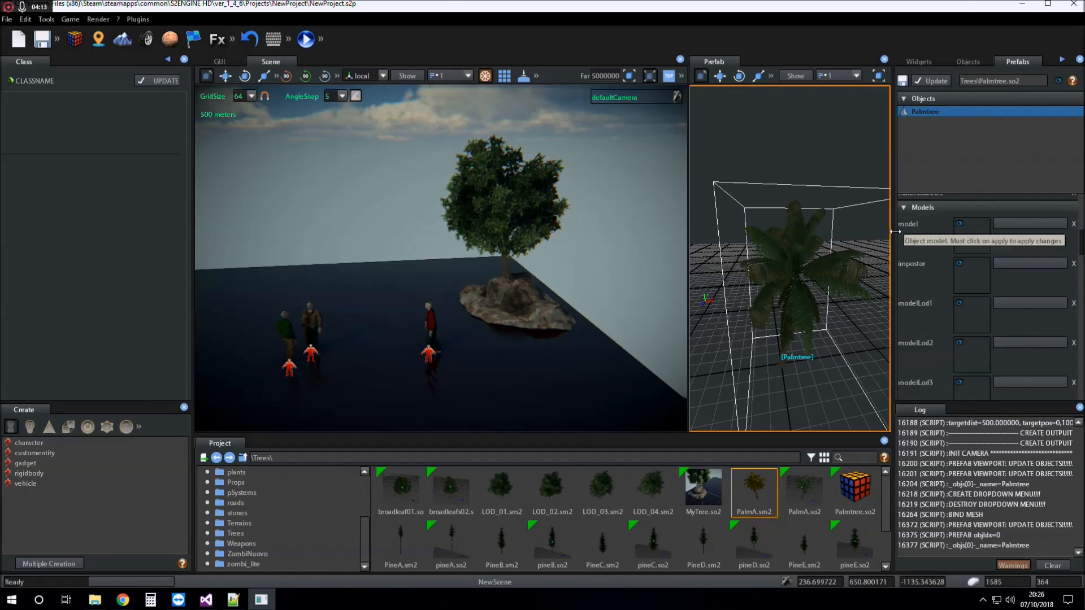
{"action": "mouse_move", "coordinate": [907, 299]}
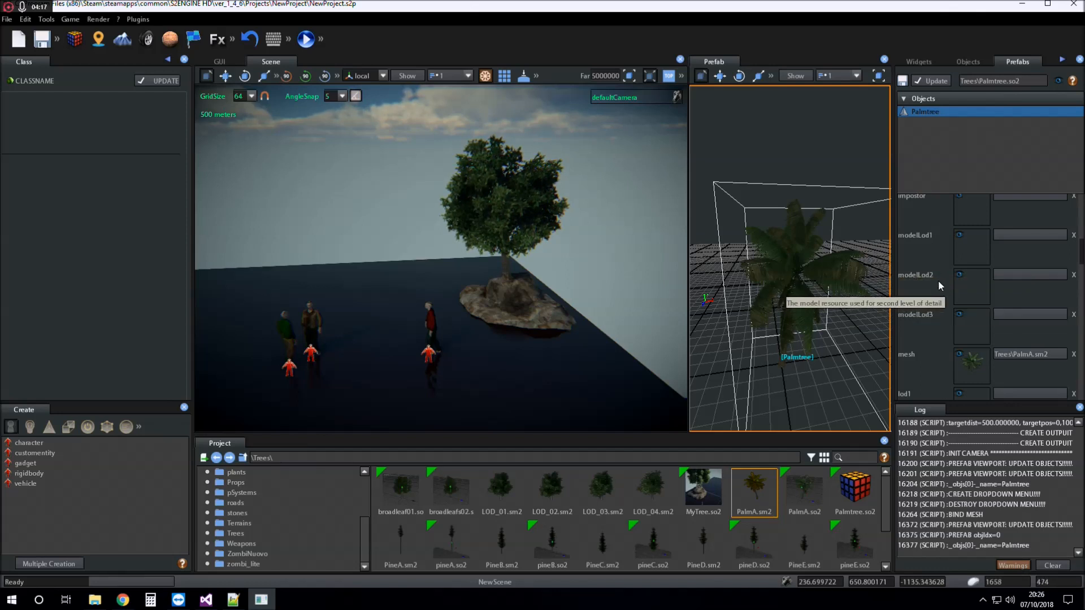
Step: Scroll the Palmtree prefab properties toward the Models mesh slot
{"action": "scroll", "scroll_direction": "up", "scroll_amount": 3}
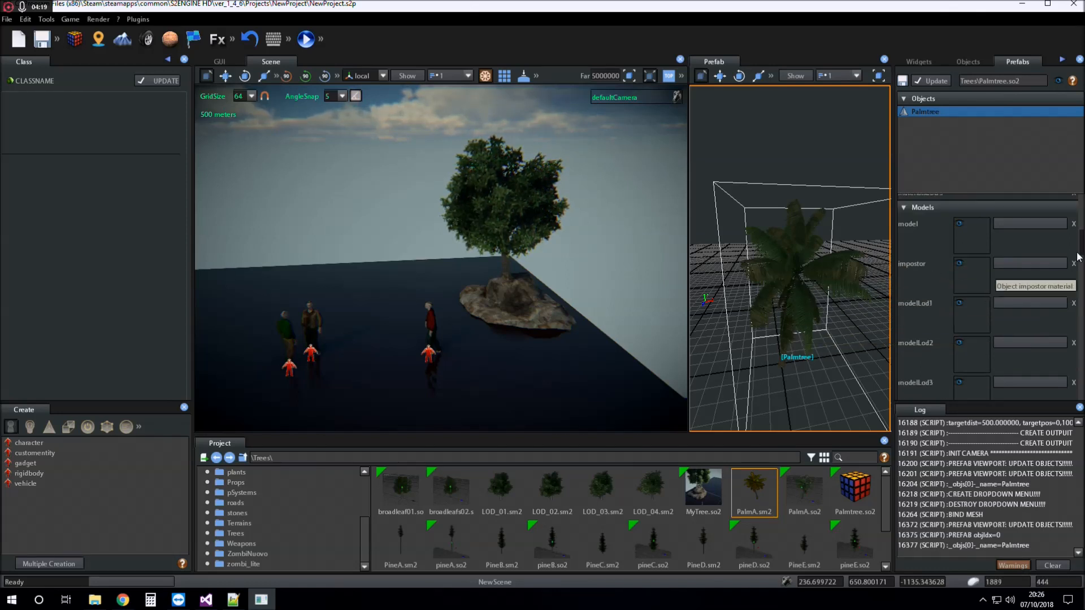
{"action": "mouse_move", "coordinate": [1008, 257]}
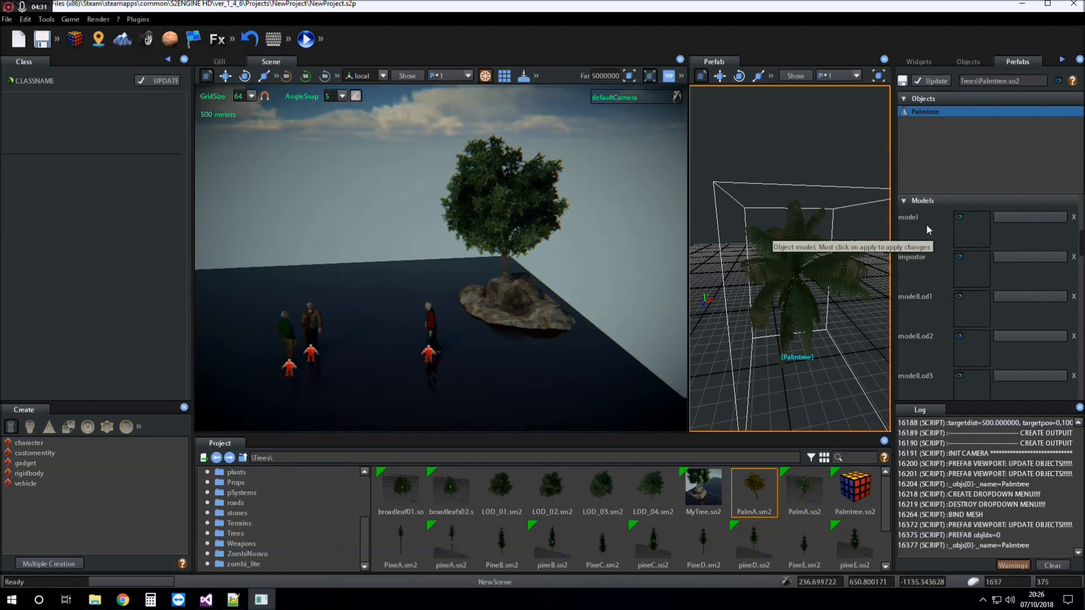
{"action": "mouse_move", "coordinate": [1051, 287]}
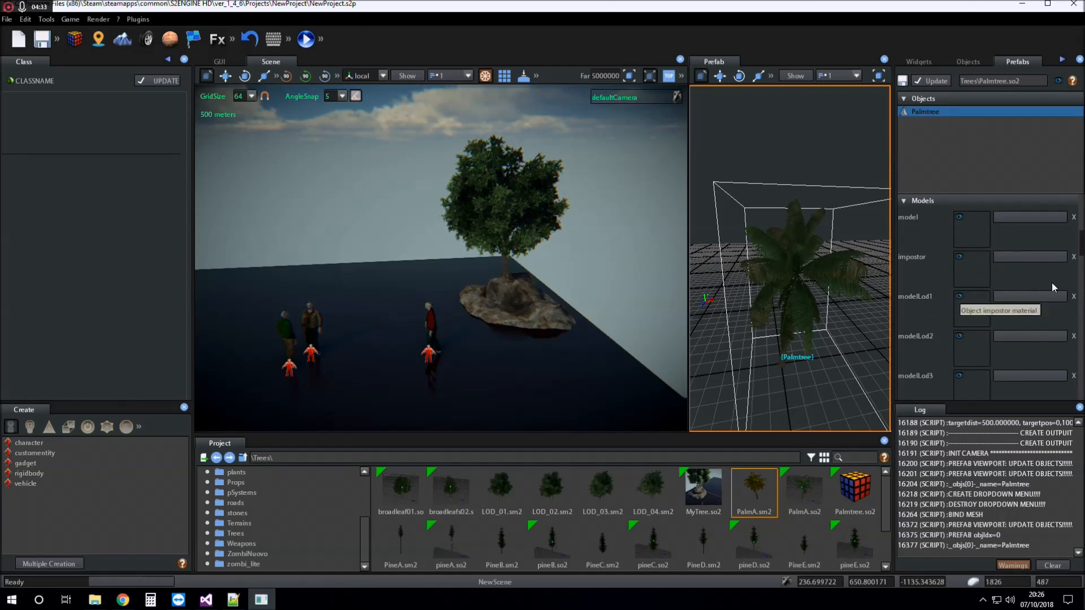
{"action": "mouse_move", "coordinate": [922, 354]}
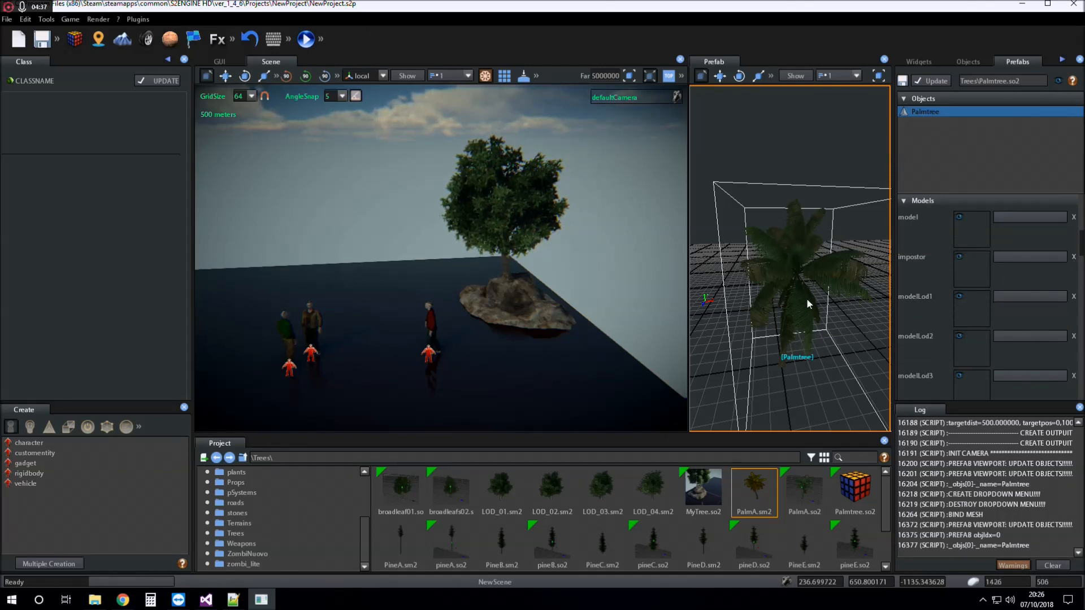
{"action": "mouse_move", "coordinate": [934, 315]}
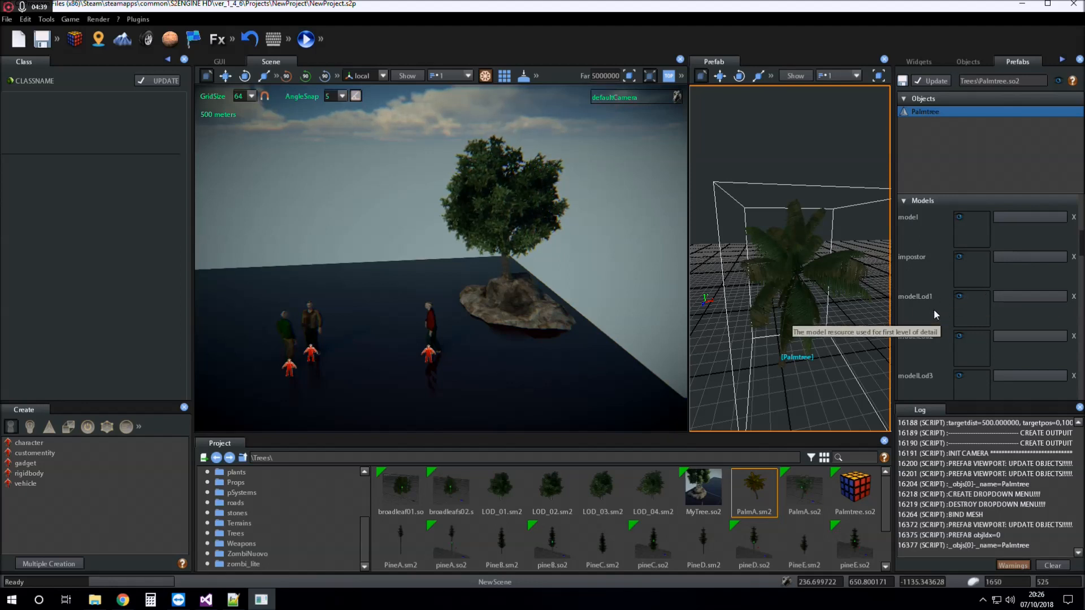
{"action": "mouse_move", "coordinate": [934, 240]}
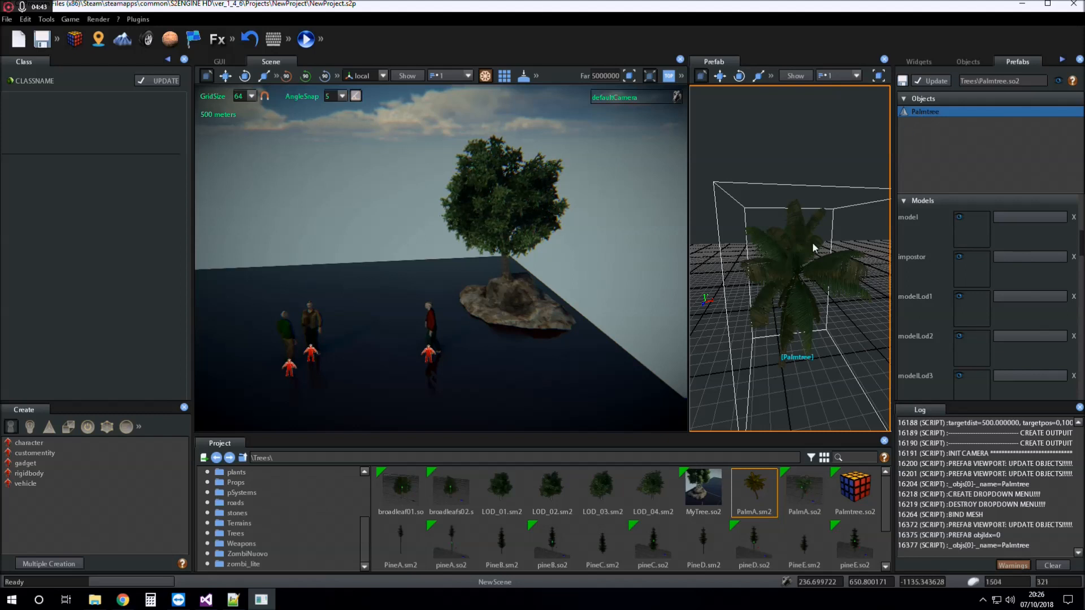
{"action": "mouse_move", "coordinate": [932, 232]}
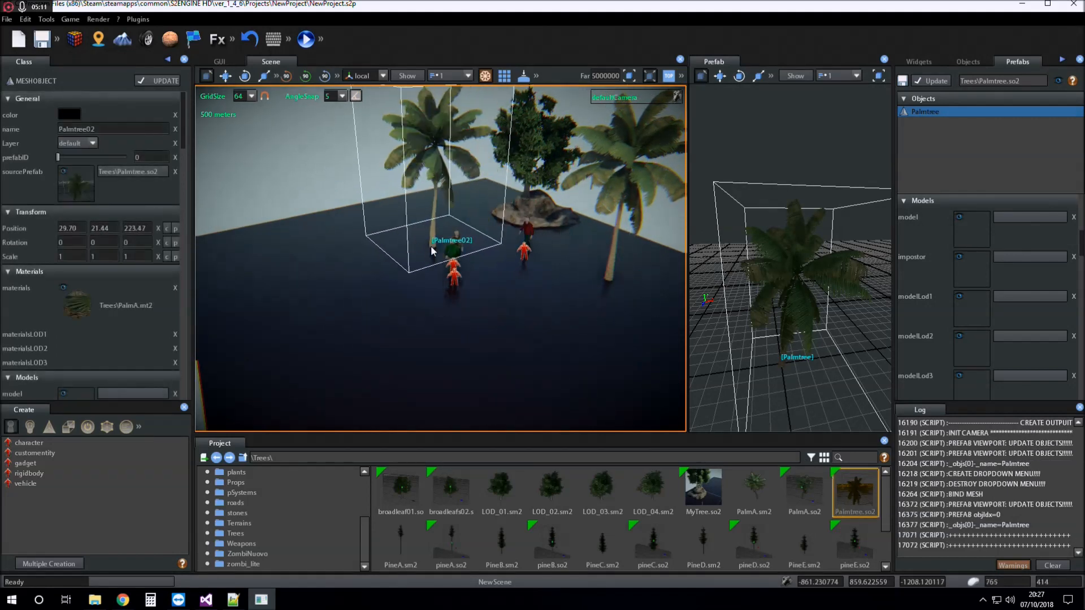
Step: Pick Palmtree.so2 in the Project browser to place another palm tree copy
{"action": "left_click", "coordinate": [854, 493]}
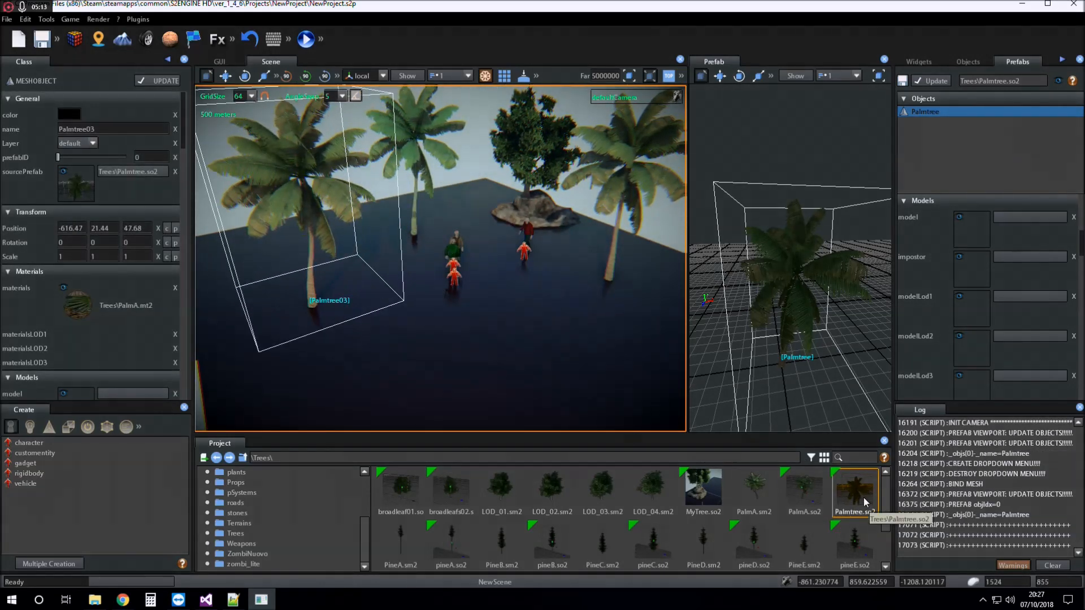